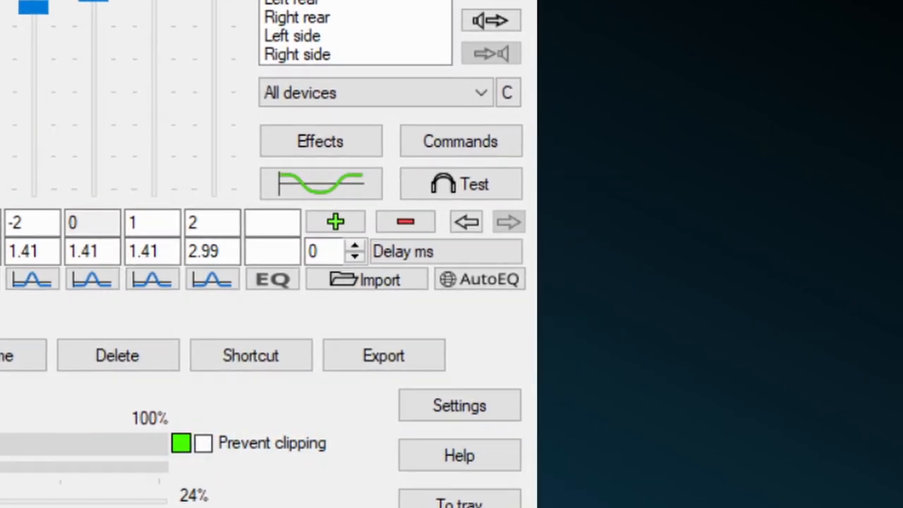
# Open the AutoEQ database listing 5557 headphone equalizations
pyautogui.click(479, 279)
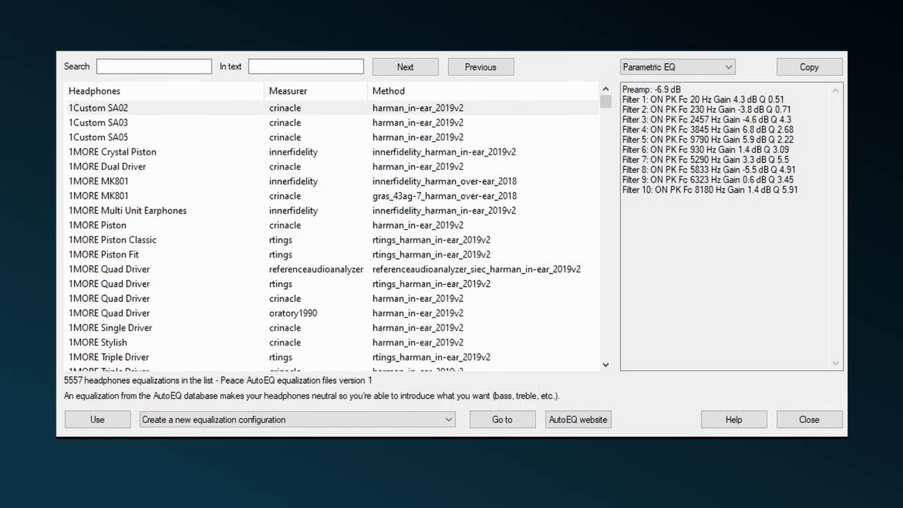
# Search the AutoEQ list for 'beyer' and 'dt' to find the Beyerdynamic DT 770
pyautogui.click(153, 65)
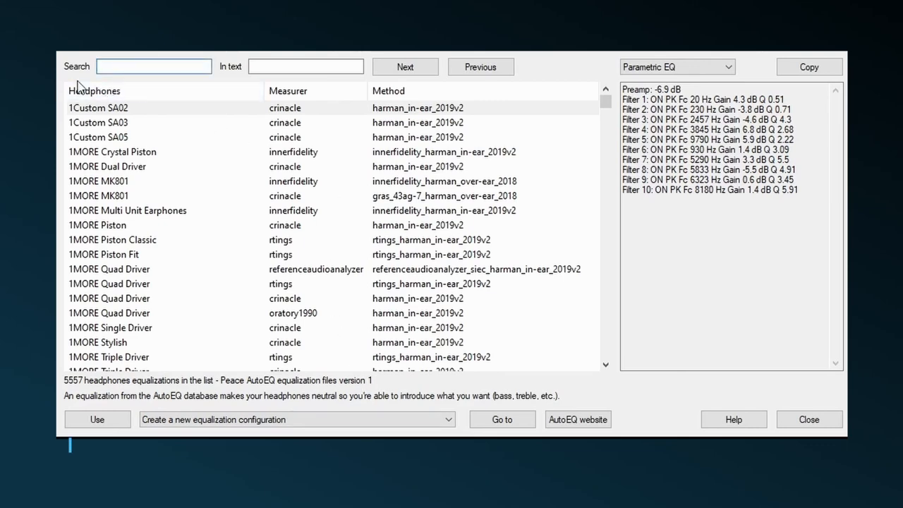
pyautogui.write('b')
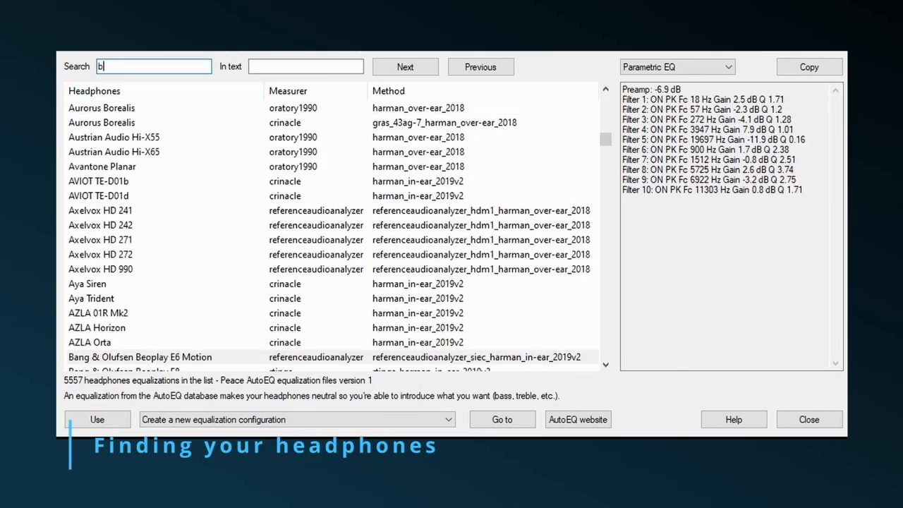
pyautogui.write('eyer')
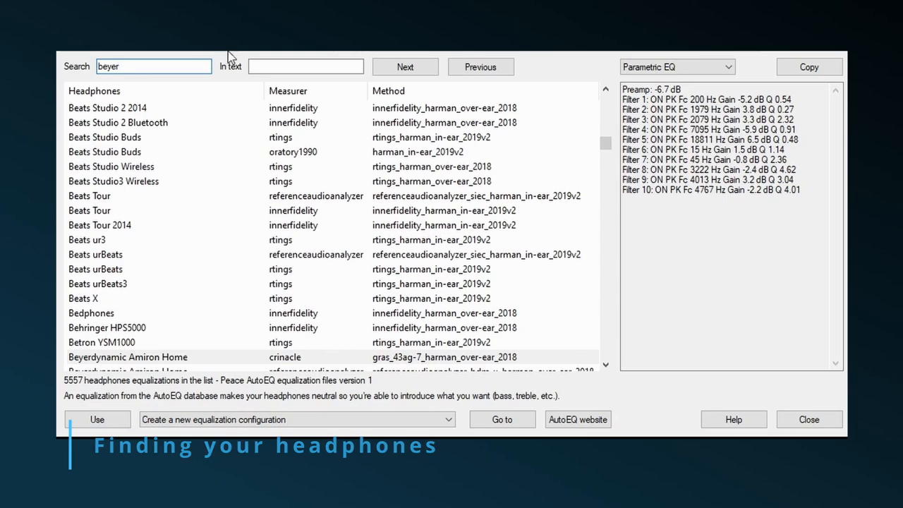
pyautogui.write('dt 770')
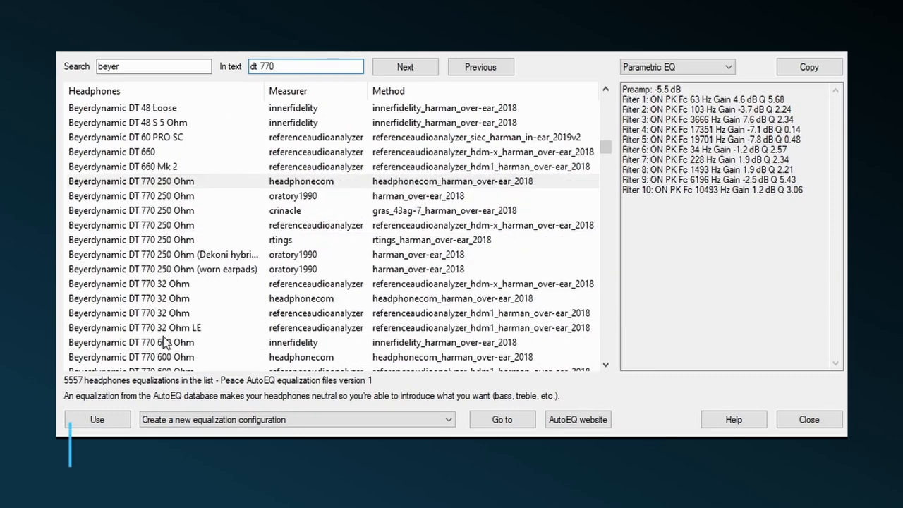
pyautogui.scroll(-3)
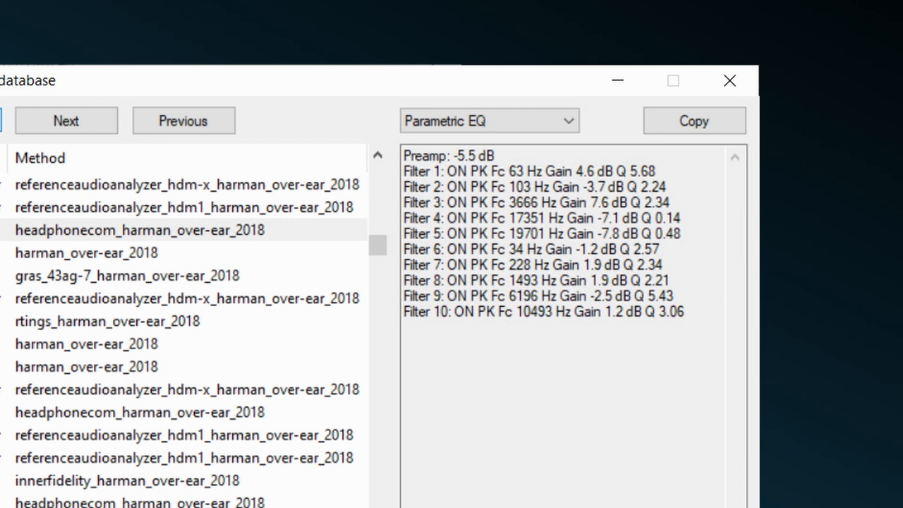
# Switch the DT 770 preview from Parametric to FixedBand EQ, then Graphic EQ
pyautogui.click(490, 120)
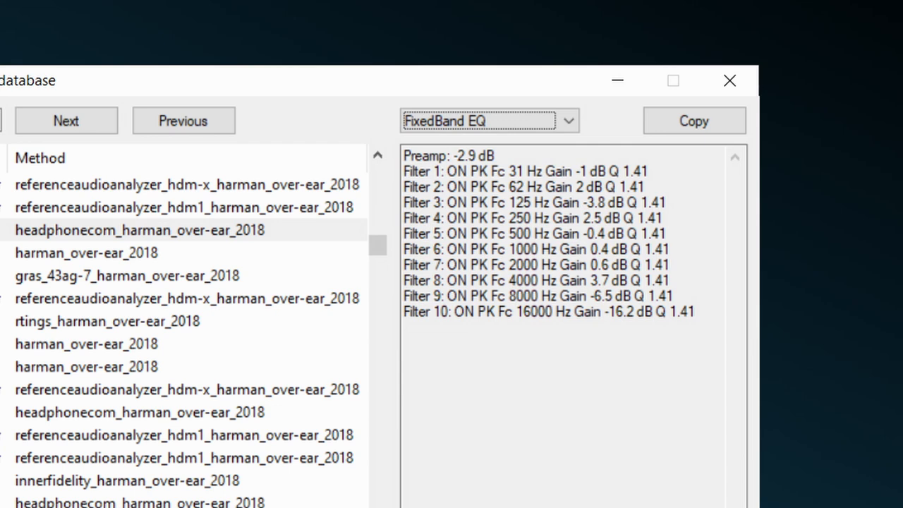
pyautogui.click(489, 120)
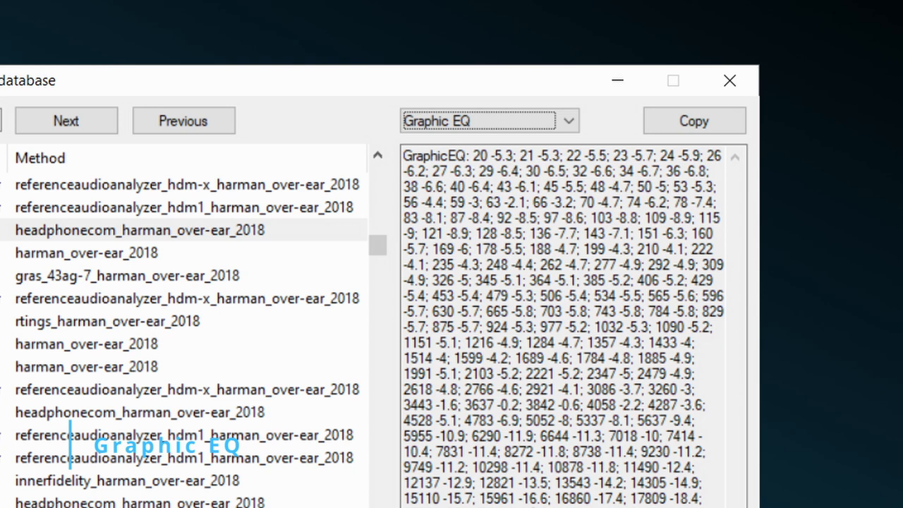